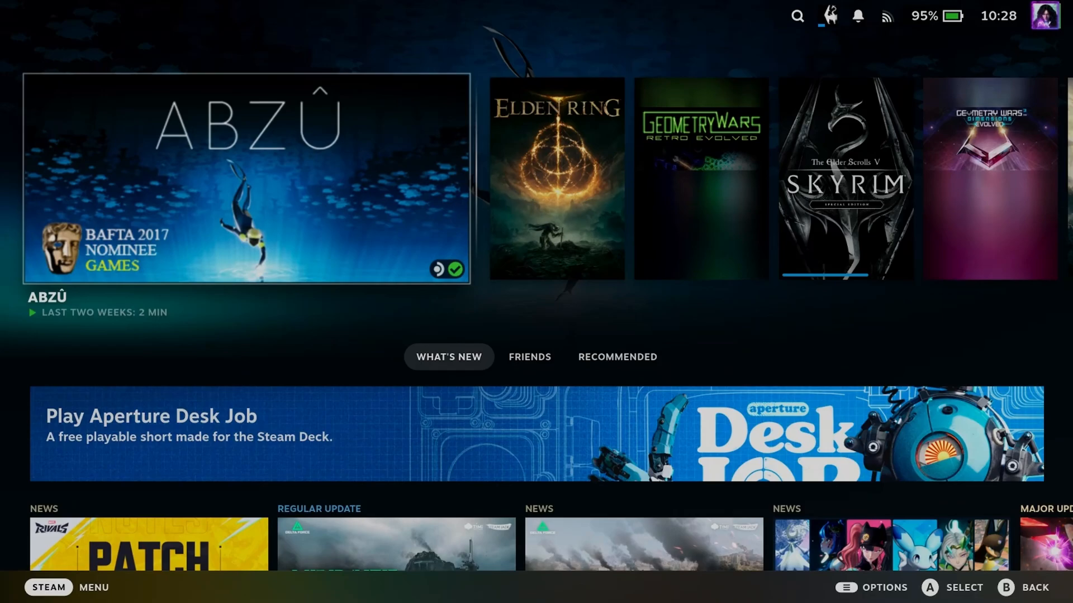
- Open the STEAM main menu and go into Settings, landing on the General page
click(48, 586)
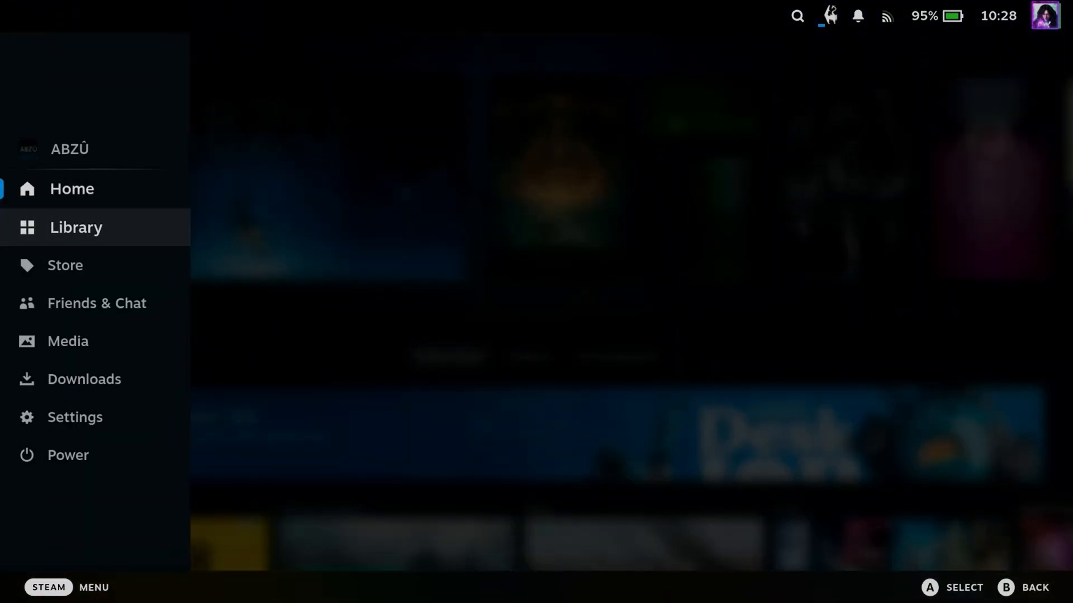
click(75, 416)
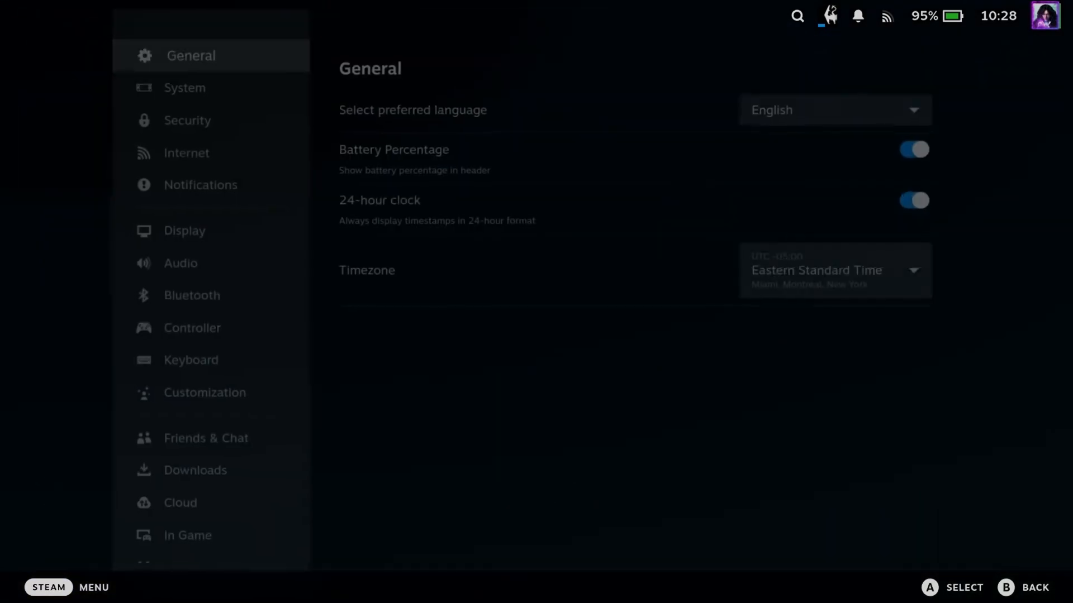
- Move down the Settings sidebar to reach the Game Recording page
click(183, 230)
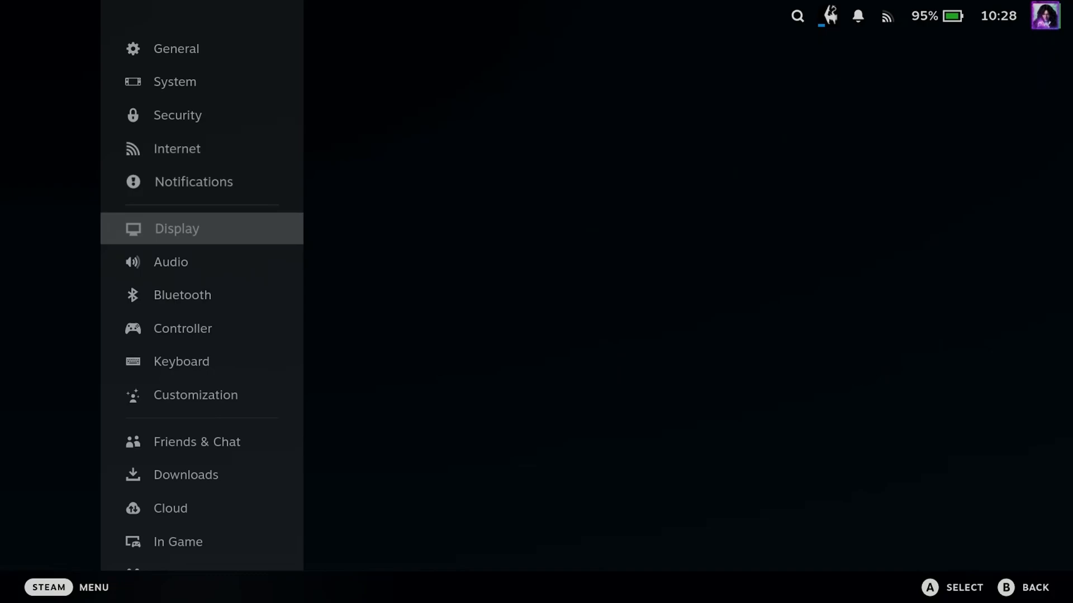
scroll(down, 3)
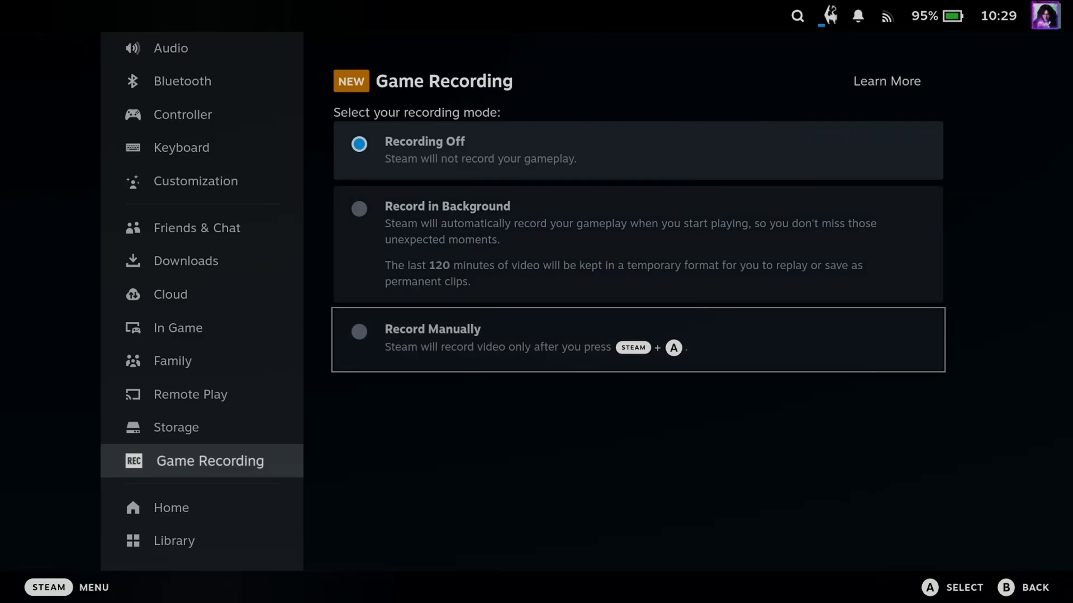
- Switch the recording mode to Record Manually and keep Recording Quality at High (Default)
click(359, 332)
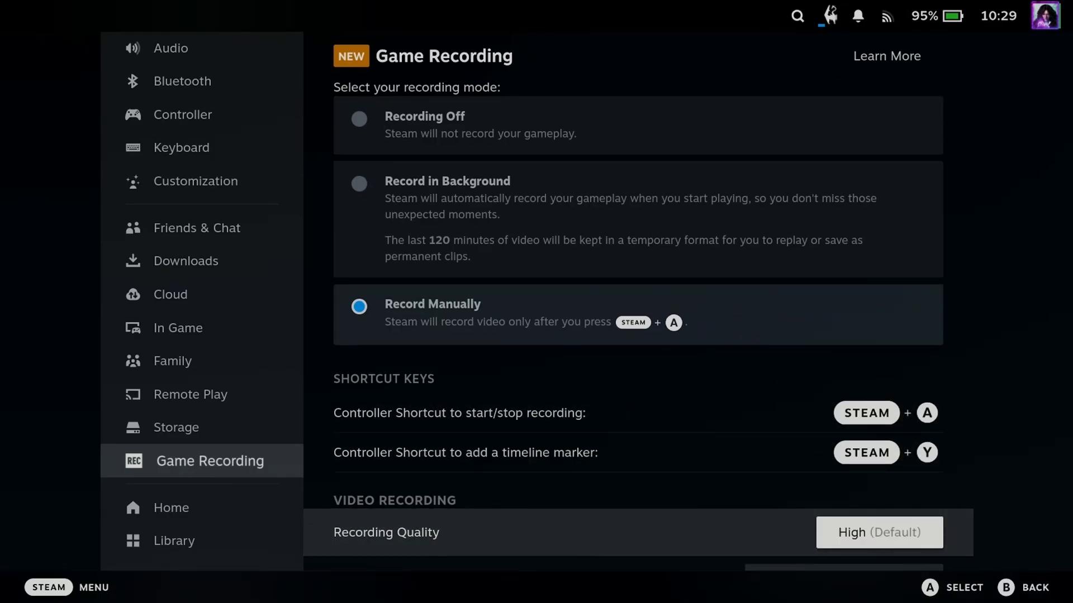
click(878, 532)
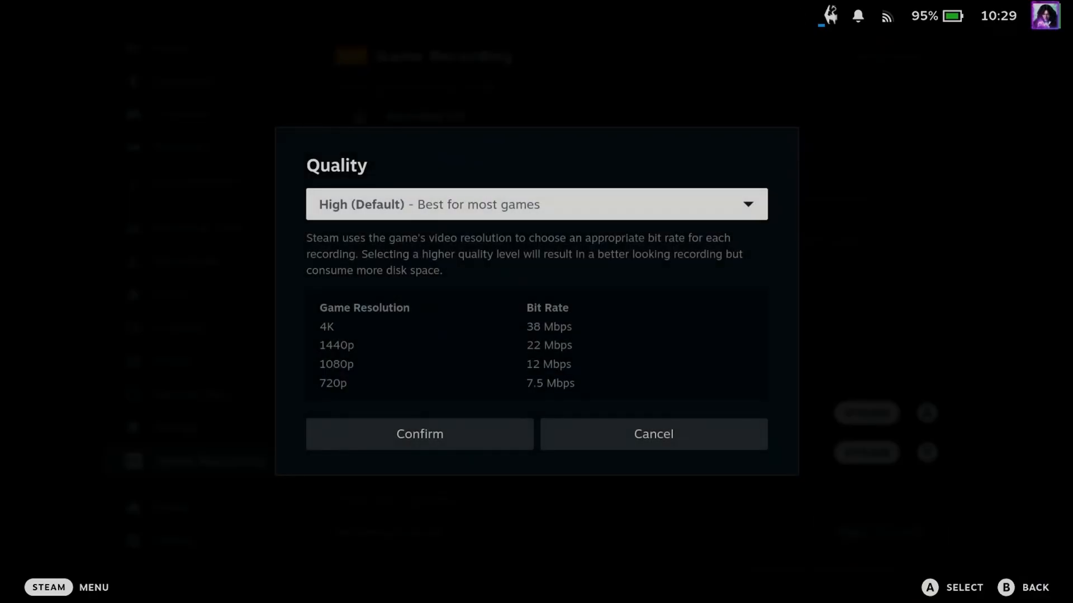
click(536, 203)
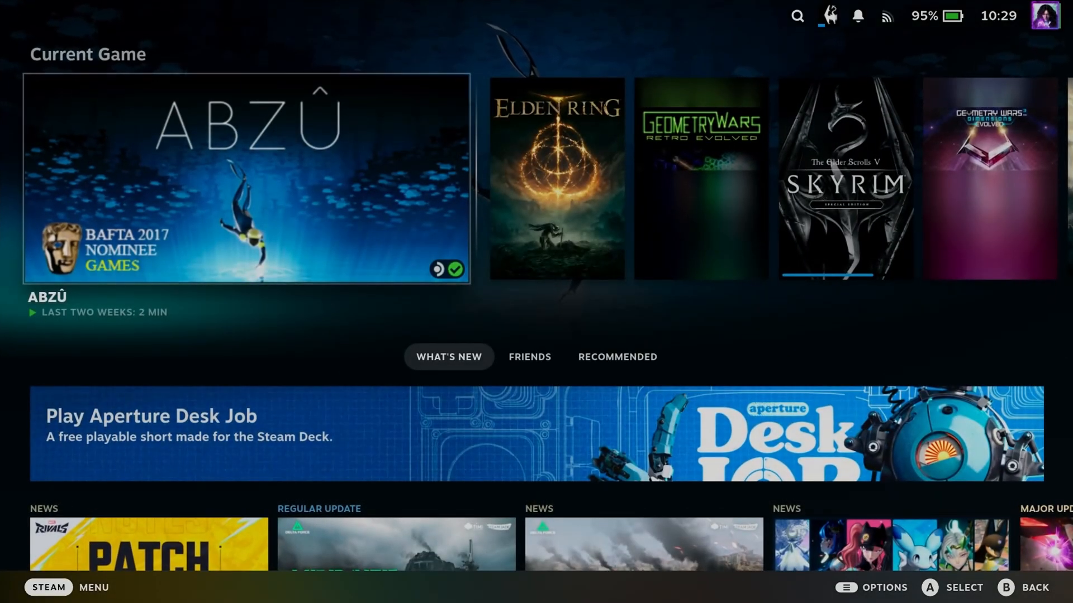
- Launch ABZÛ from its game page via Resume and start a New Game
click(246, 178)
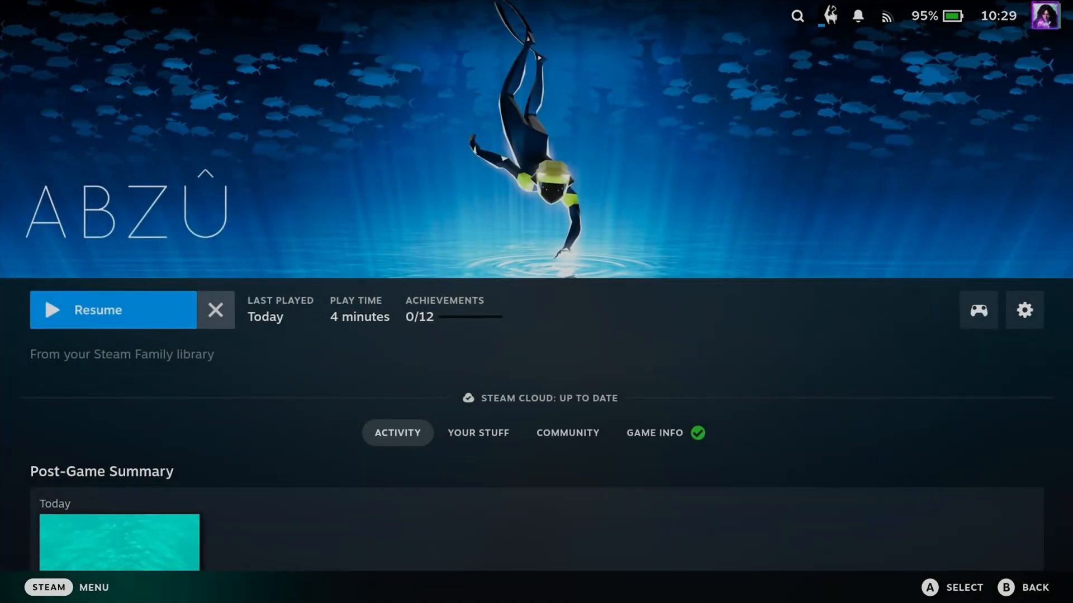
click(112, 310)
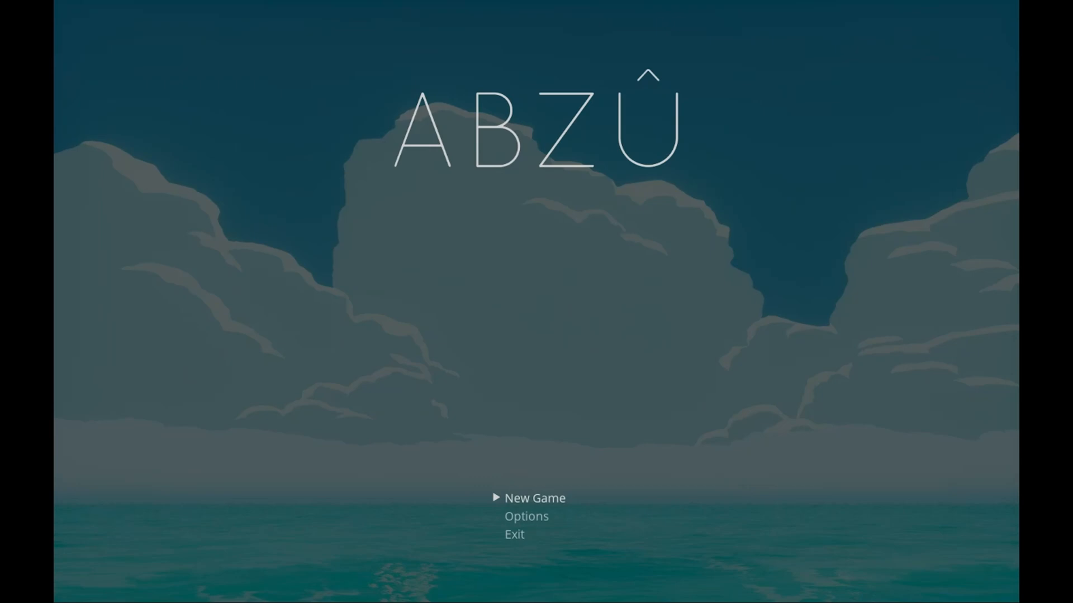
click(535, 499)
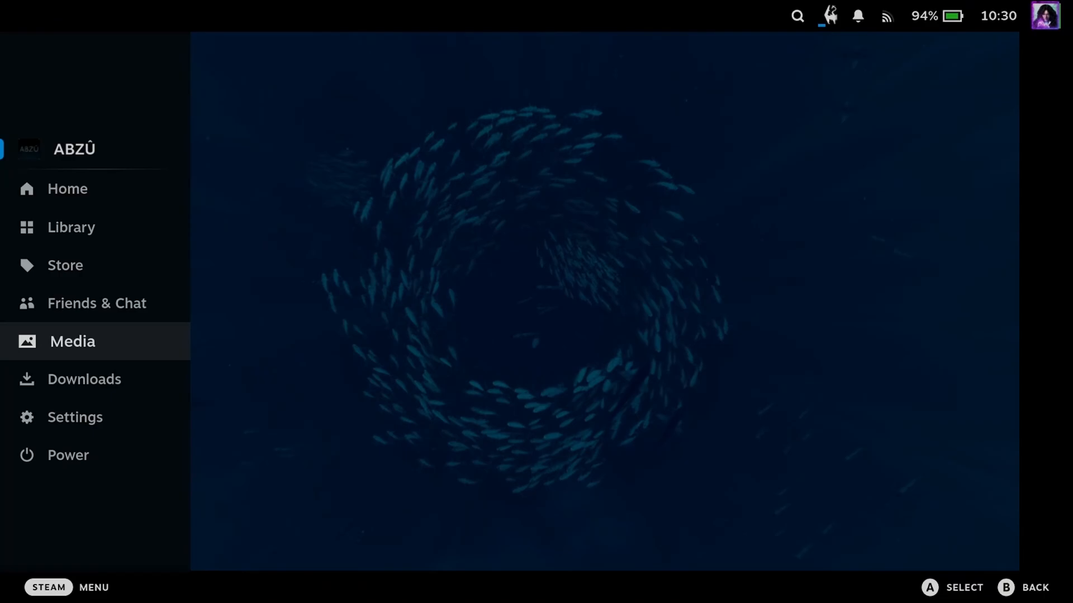
- Open the Media gallery of captured clips from the STEAM menu
click(71, 342)
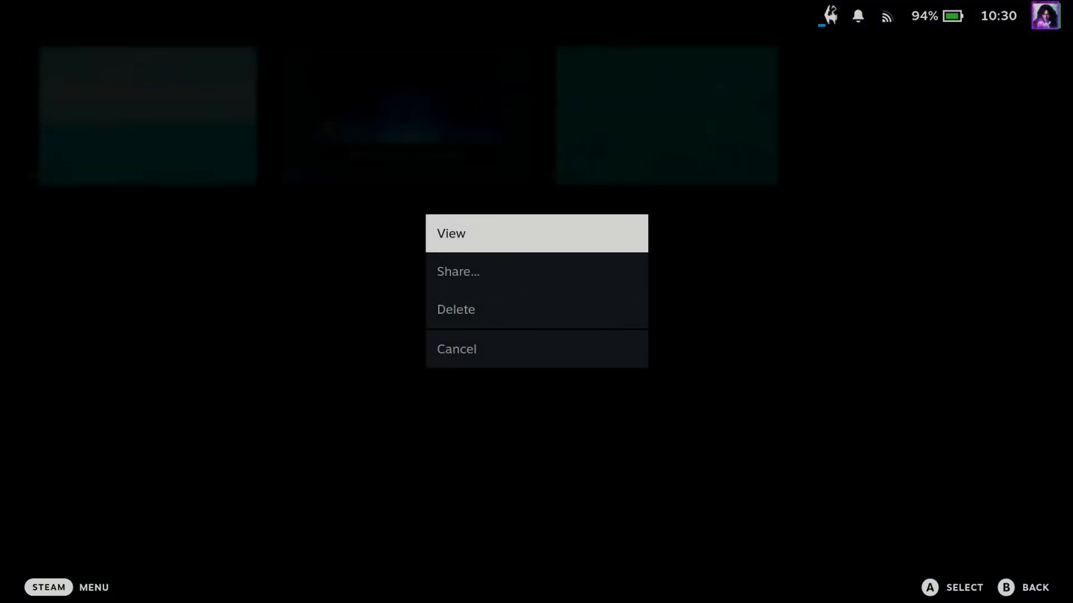
- Show the clip's Share options, then play the recorded ABZÛ gameplay clip
click(458, 271)
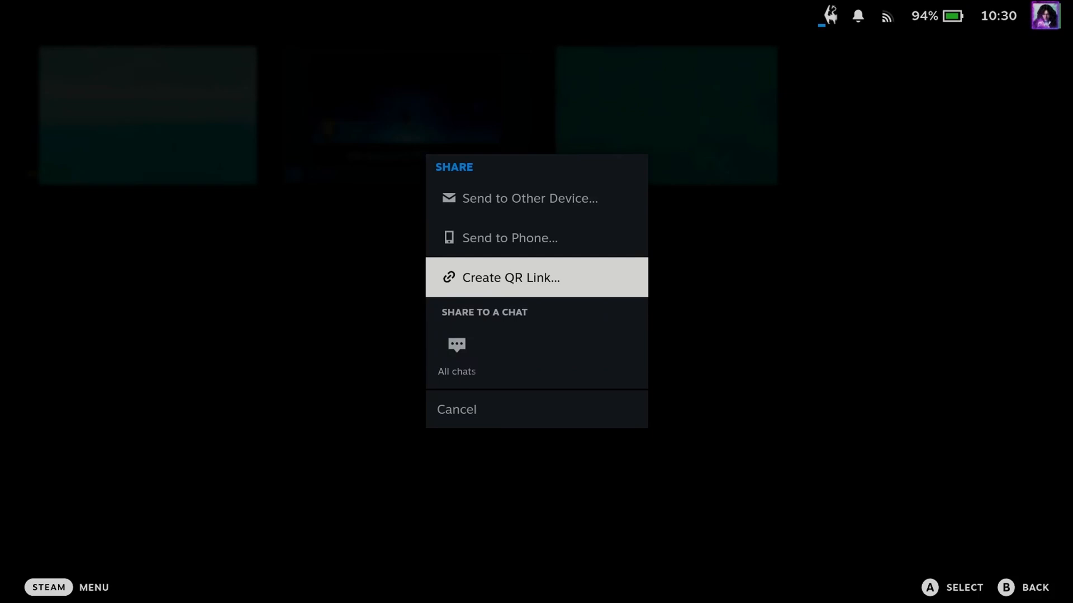
click(510, 277)
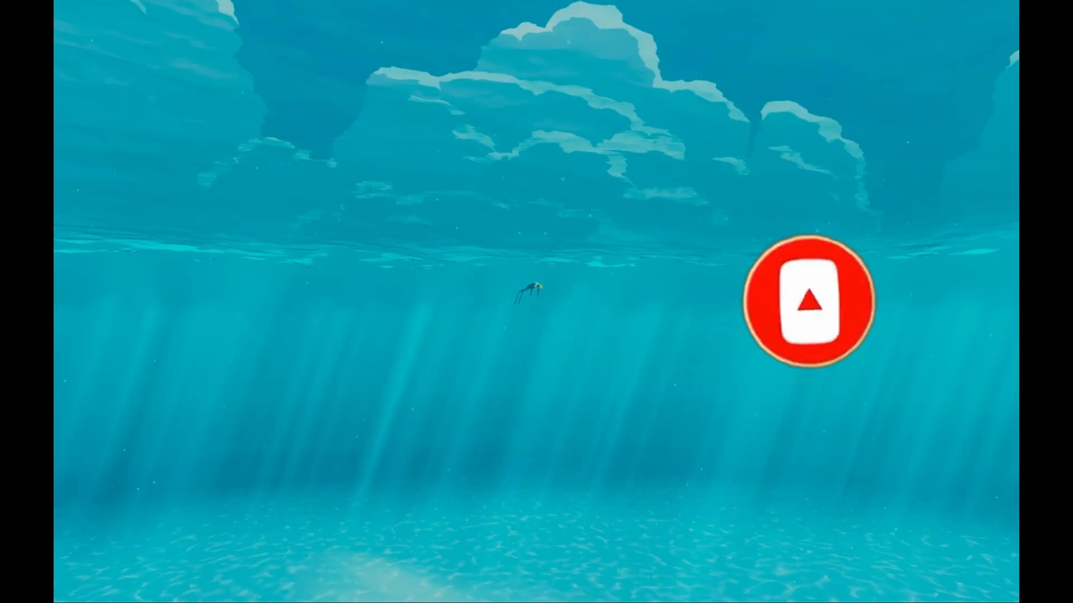